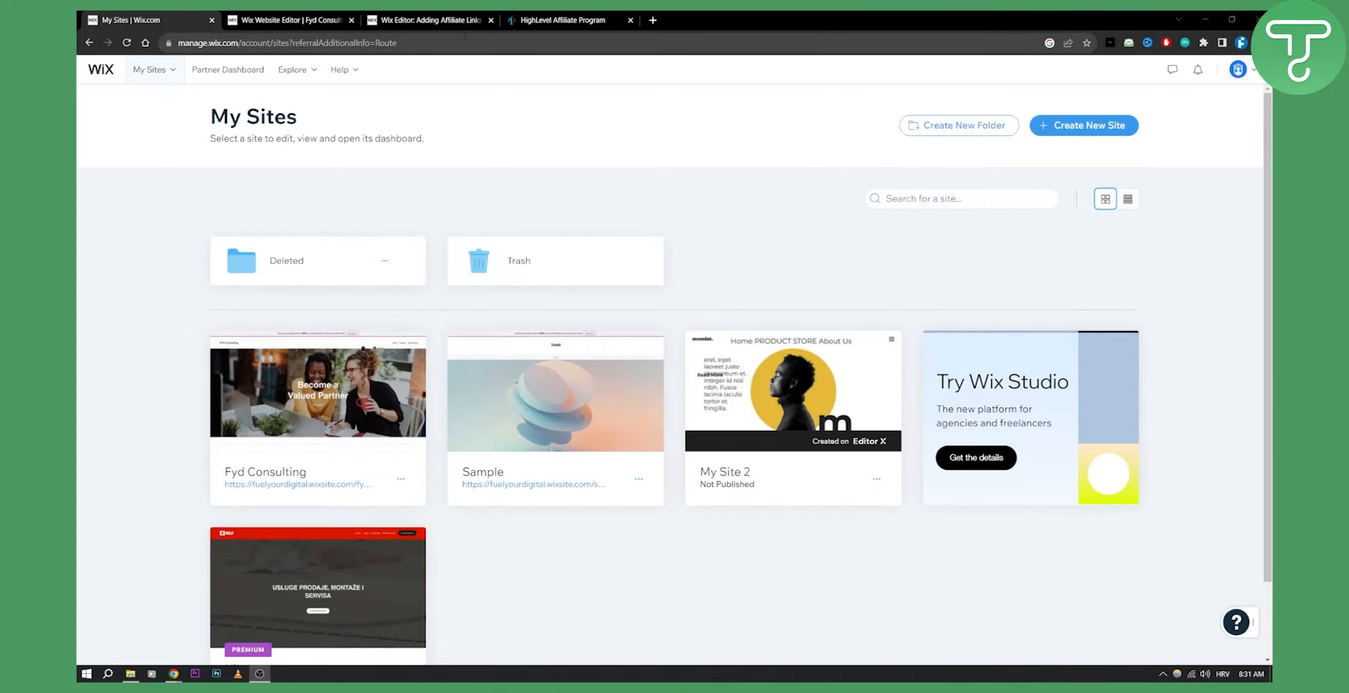
Review the 'Adding Affiliate Links' help article, then return to the FYD Consulting site in the editor
{"action": "left_click", "coordinate": [429, 20]}
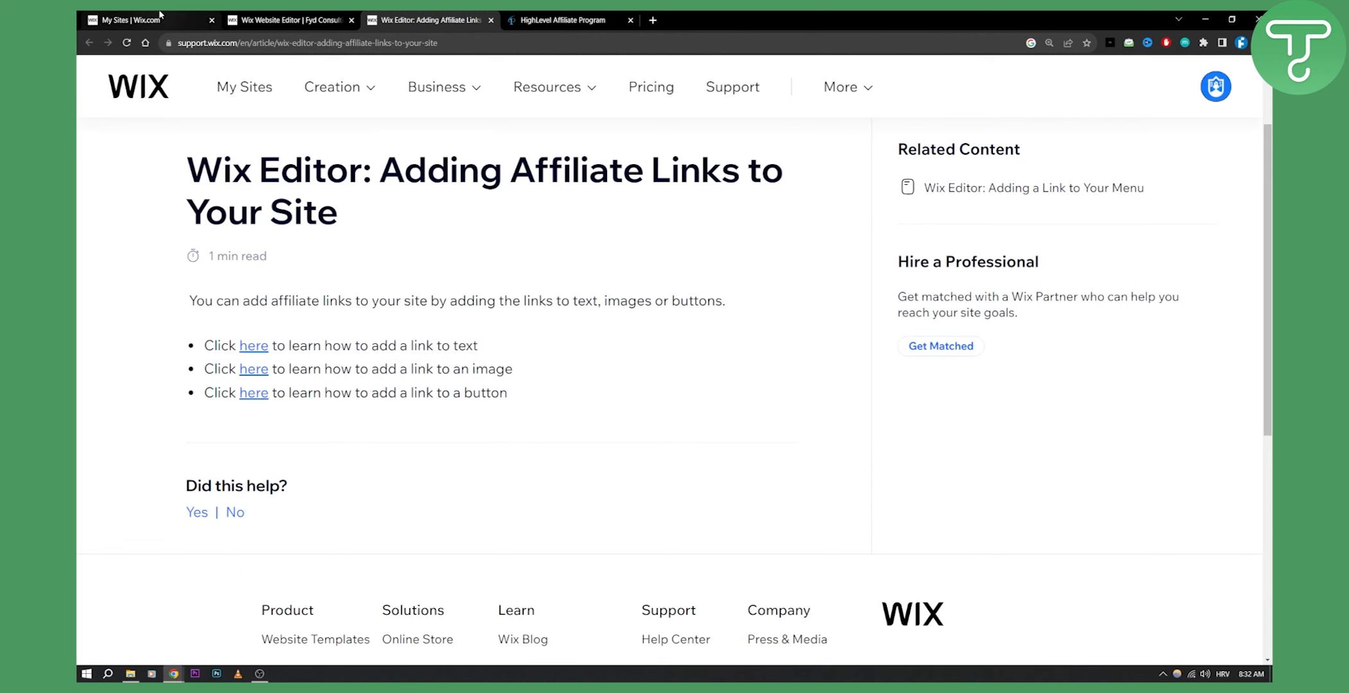
{"action": "left_click", "coordinate": [290, 20]}
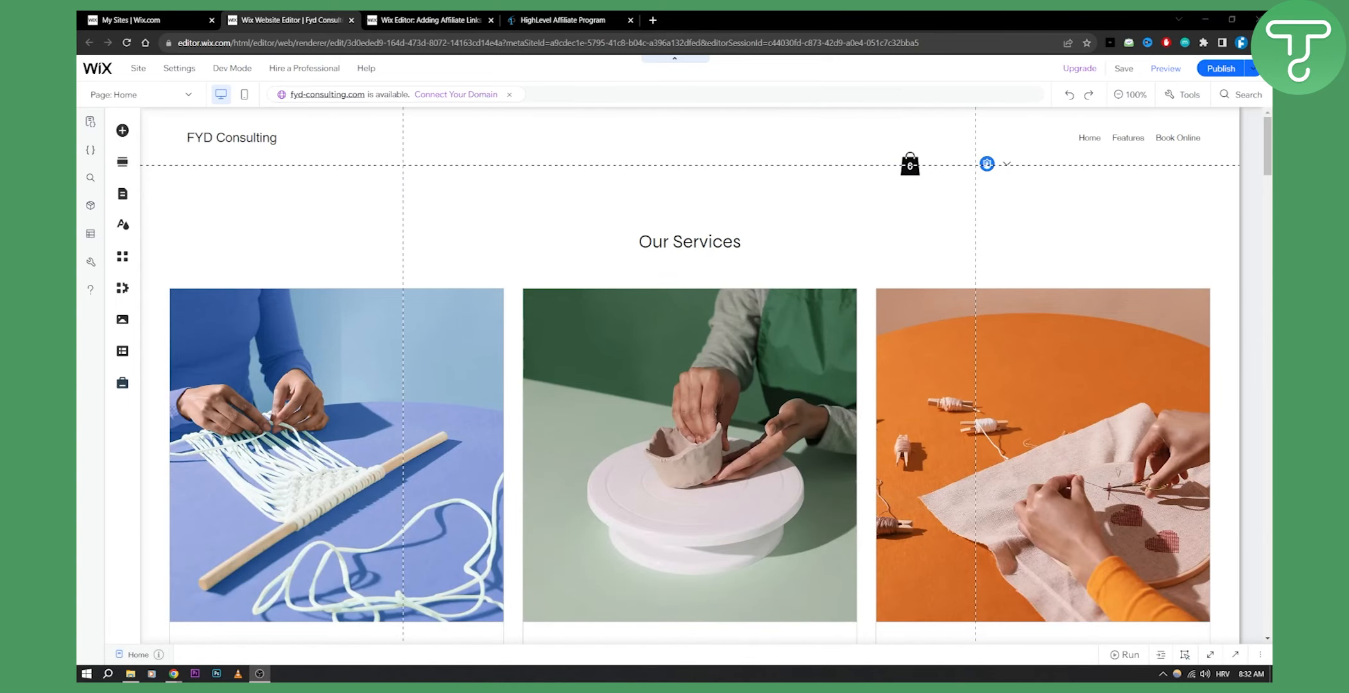
{"action": "left_click", "coordinate": [428, 20]}
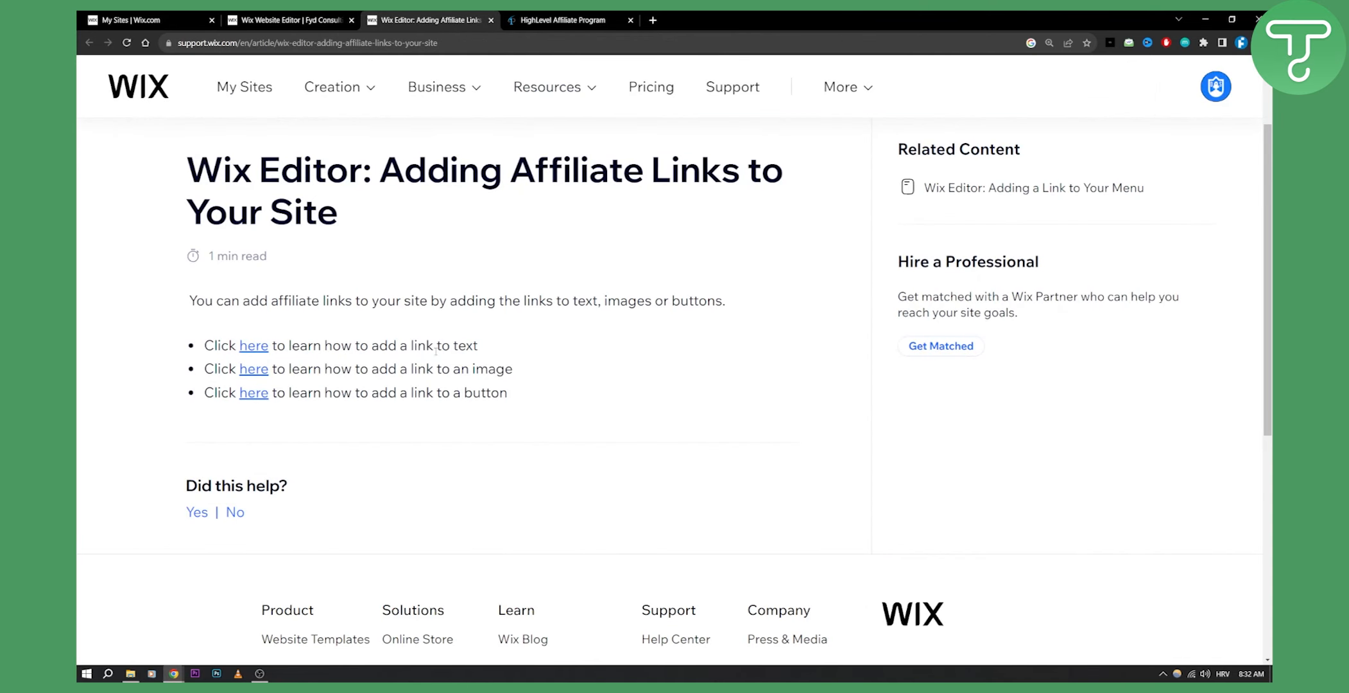
{"action": "left_click", "coordinate": [289, 19]}
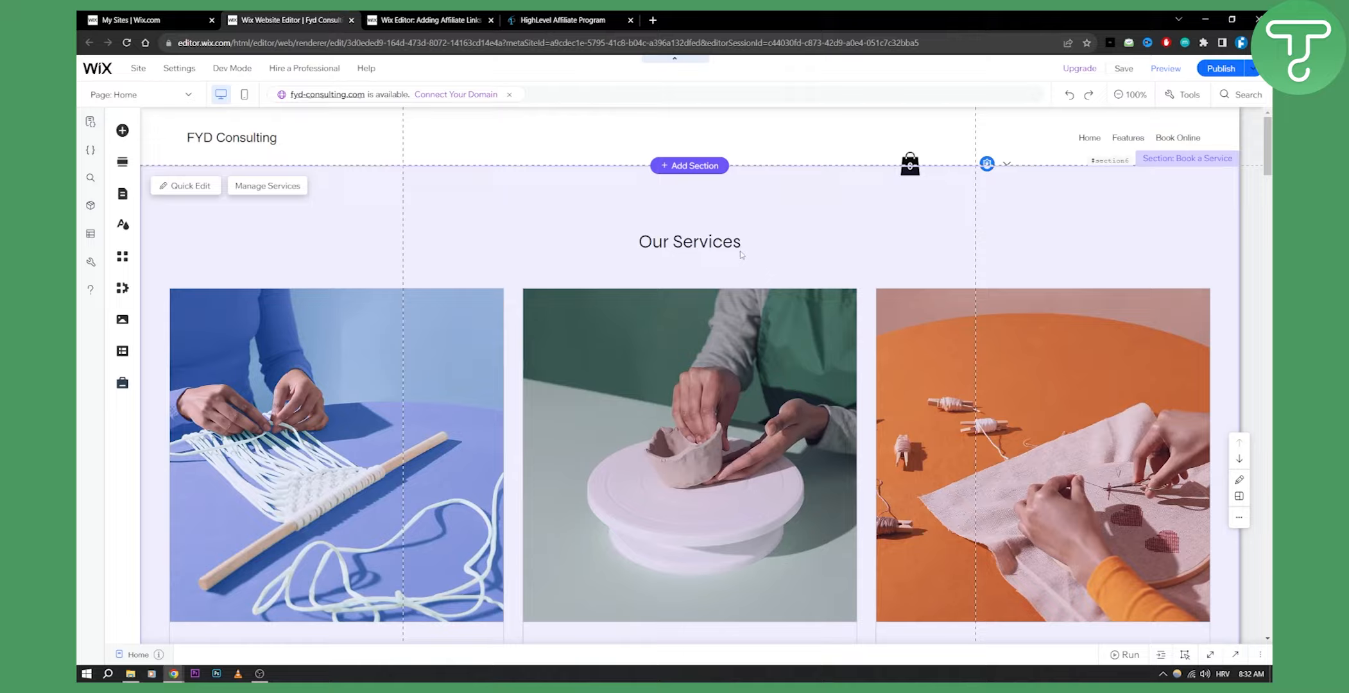
Highlight the 'Get Started Now' text and bring up its link options
{"action": "scroll", "scroll_direction": "down", "scroll_amount": 3}
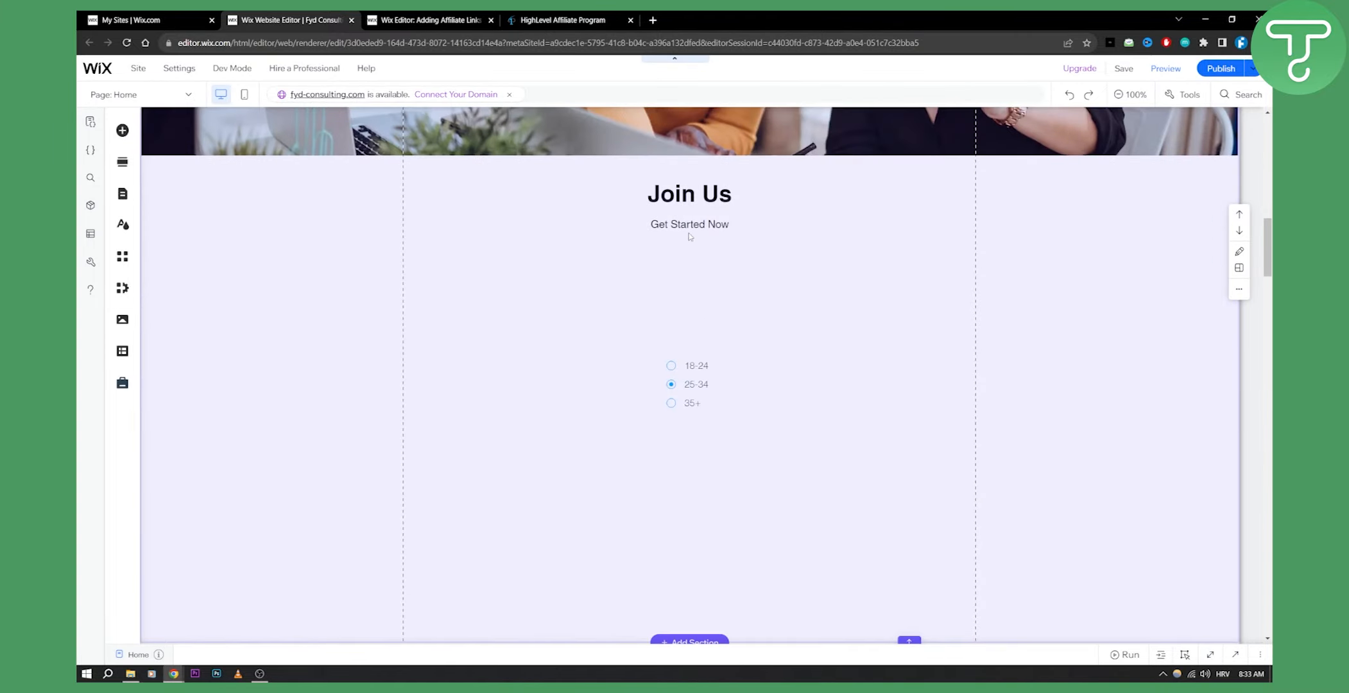
{"action": "left_click", "coordinate": [689, 223]}
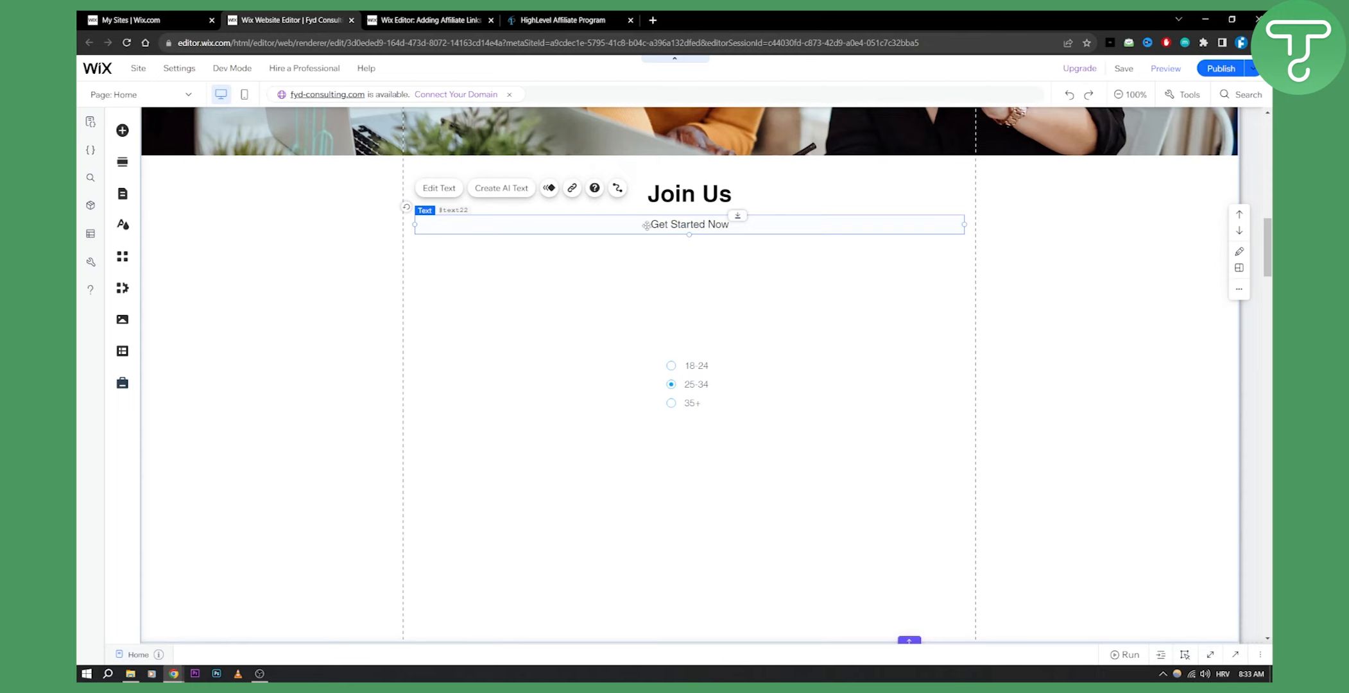
{"action": "double_click", "coordinate": [689, 225]}
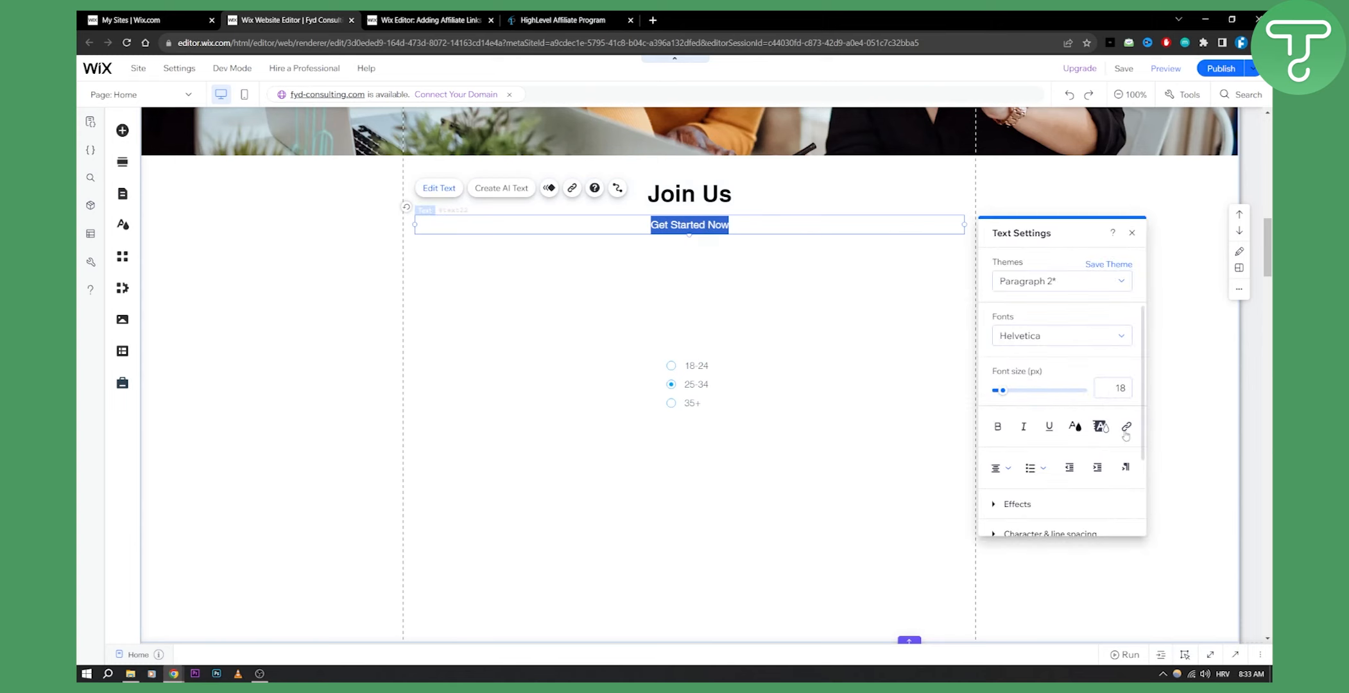
{"action": "left_click", "coordinate": [571, 187]}
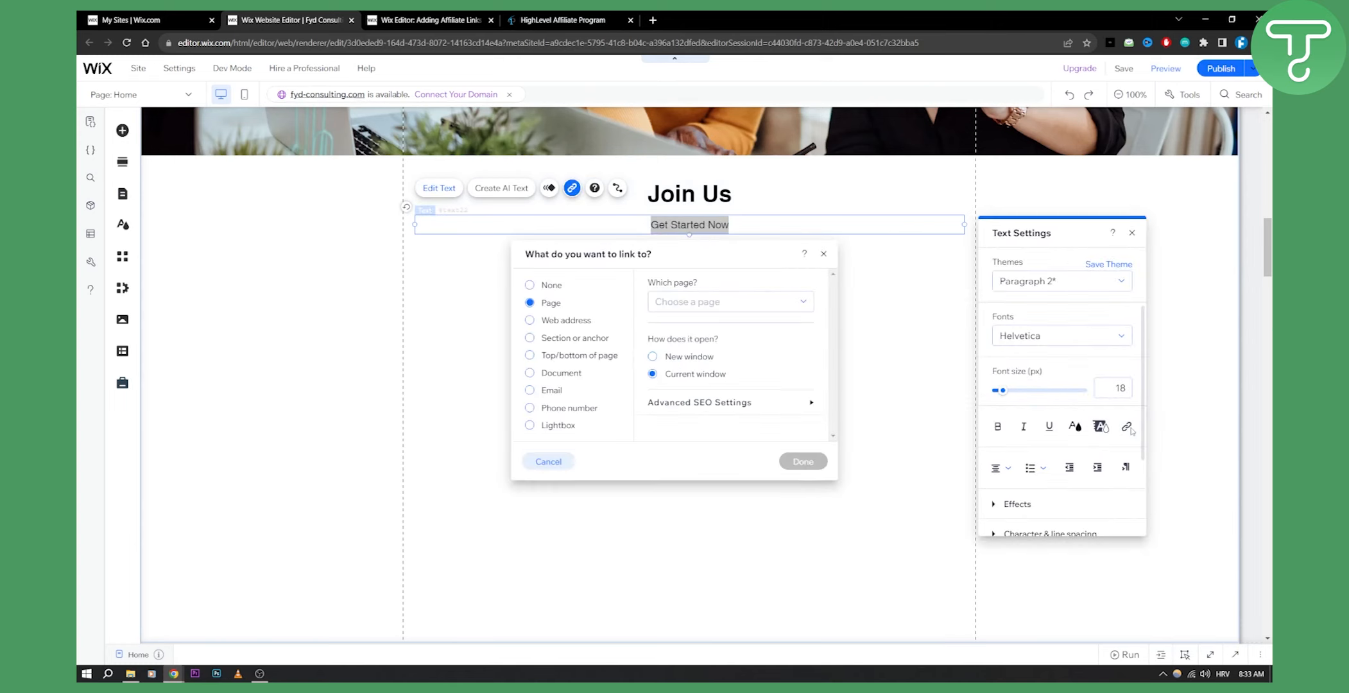
Link the text to the HighLevel referral web address, opening in a new window
{"action": "left_click", "coordinate": [560, 19]}
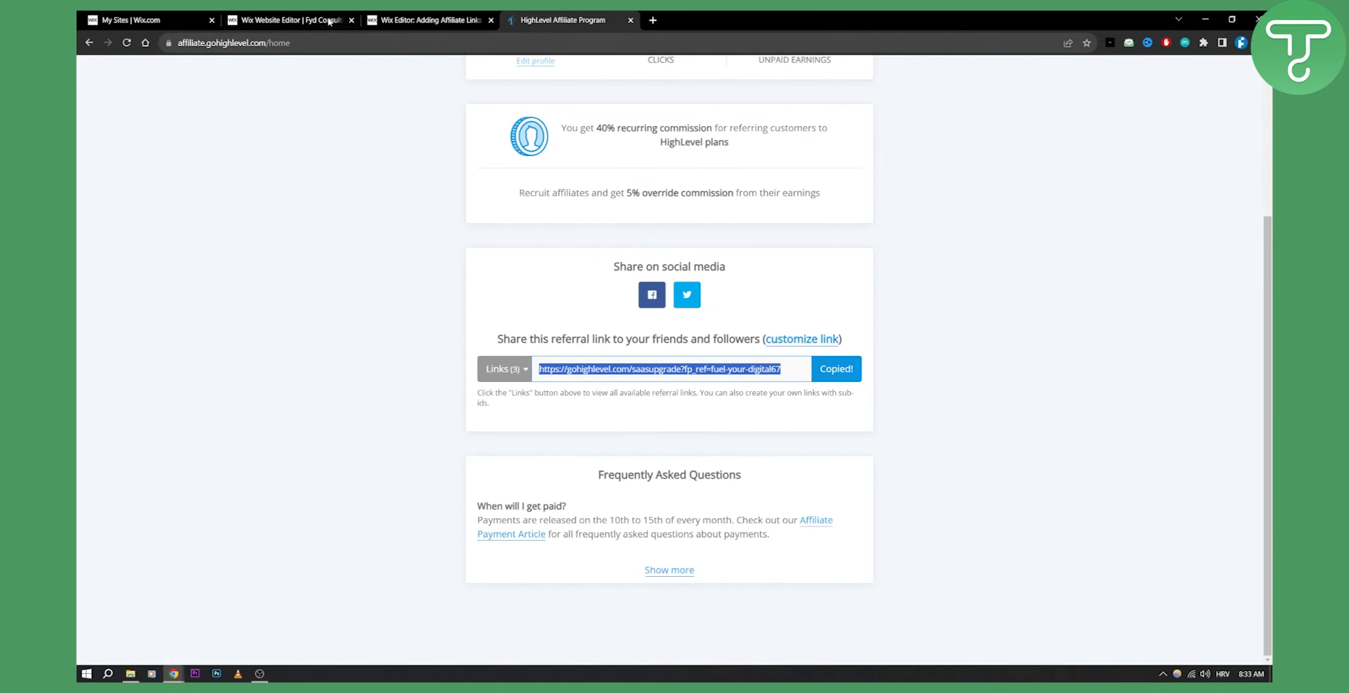
{"action": "left_click", "coordinate": [289, 20]}
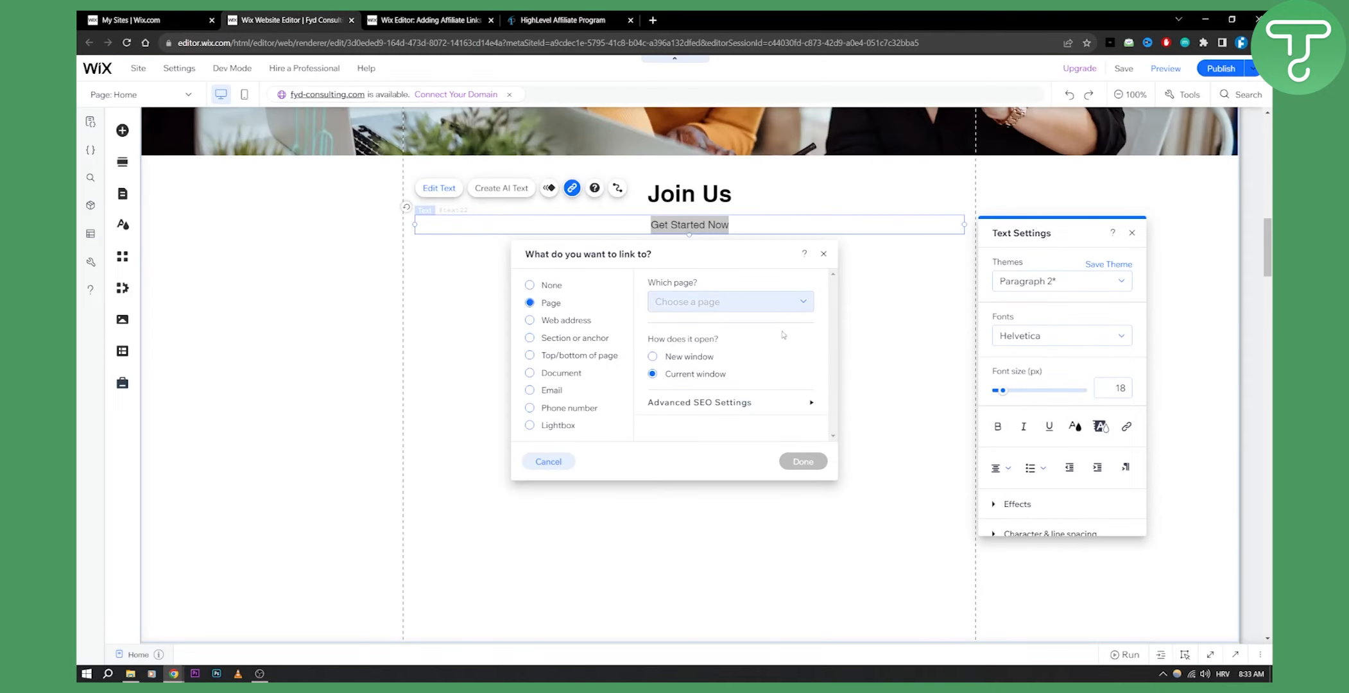
{"action": "left_click", "coordinate": [530, 320]}
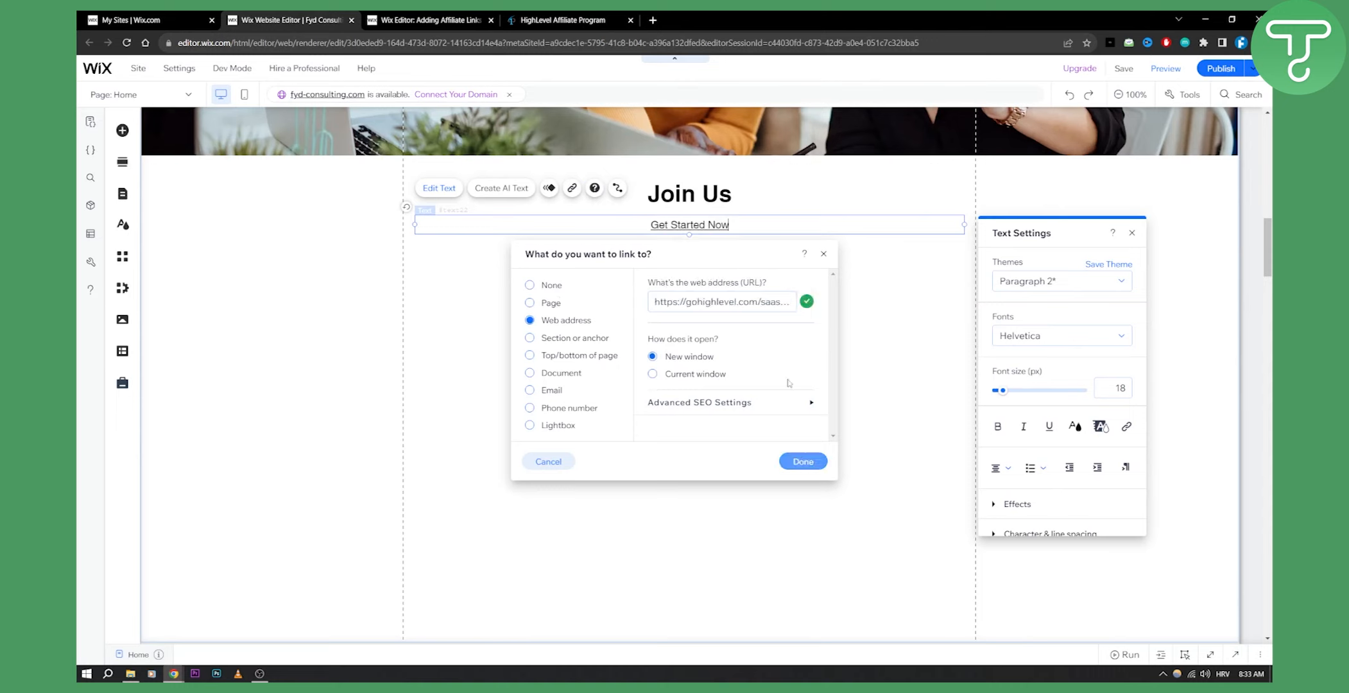
{"action": "left_click", "coordinate": [803, 461]}
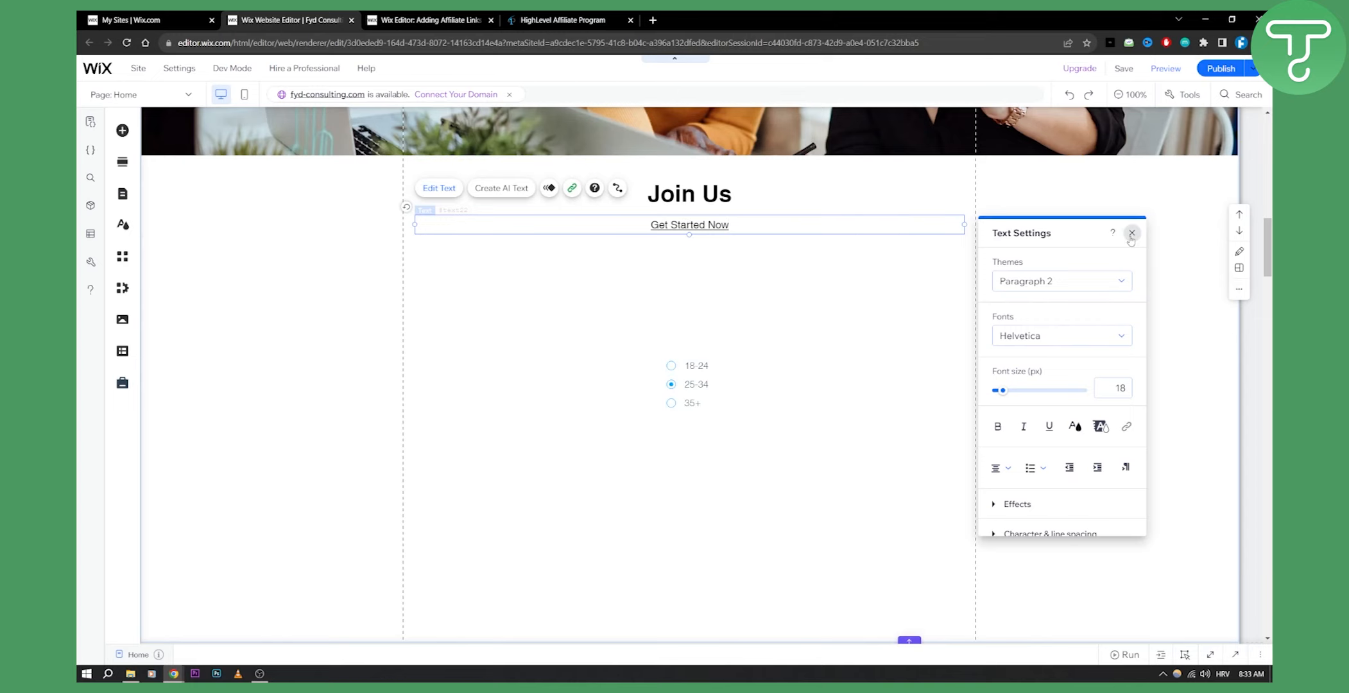
{"action": "left_click", "coordinate": [1131, 234]}
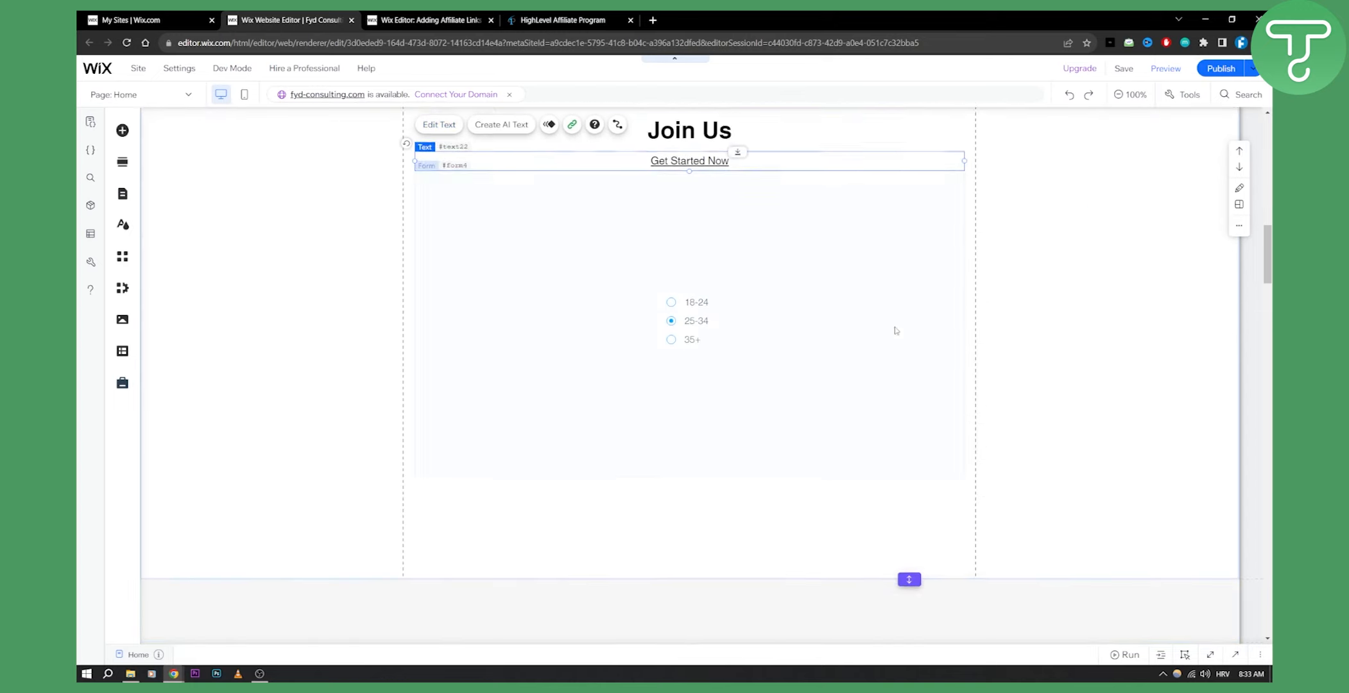
Move to the page bottom by the contact form and search Add Elements for 'button'
{"action": "scroll", "scroll_direction": "down", "scroll_amount": 3}
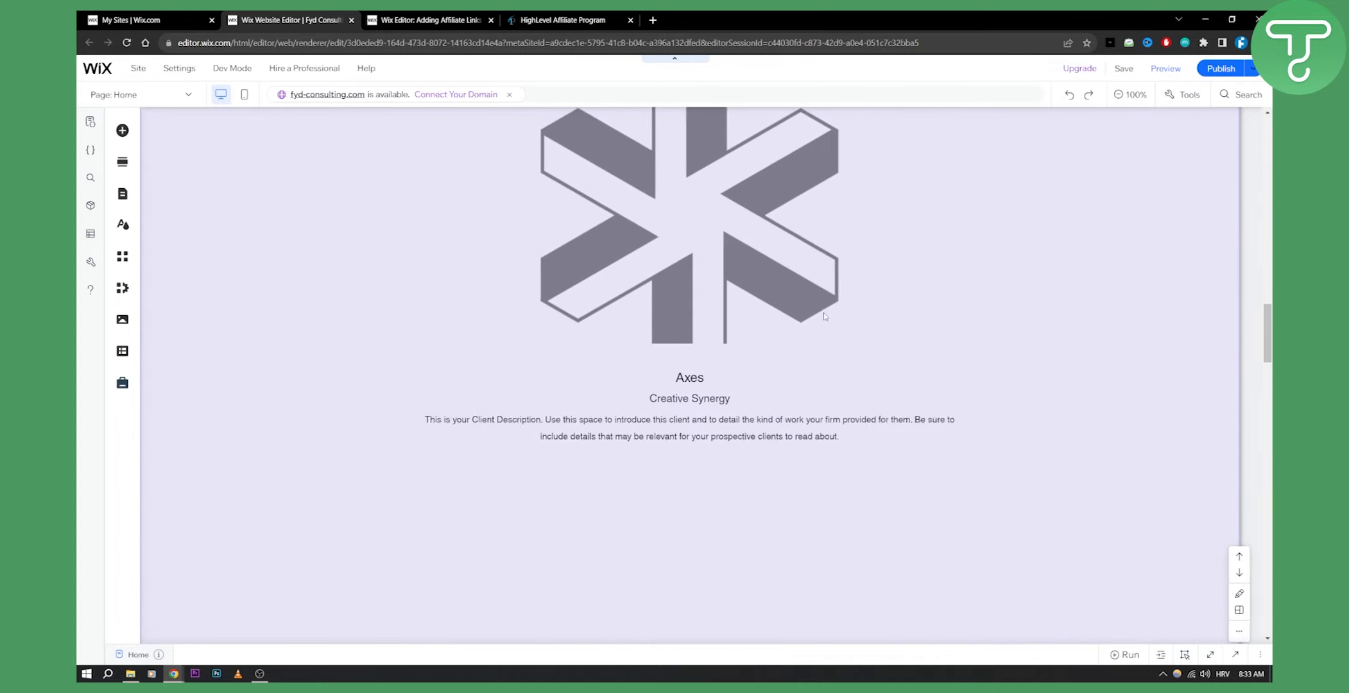
{"action": "scroll", "scroll_direction": "down", "scroll_amount": 3}
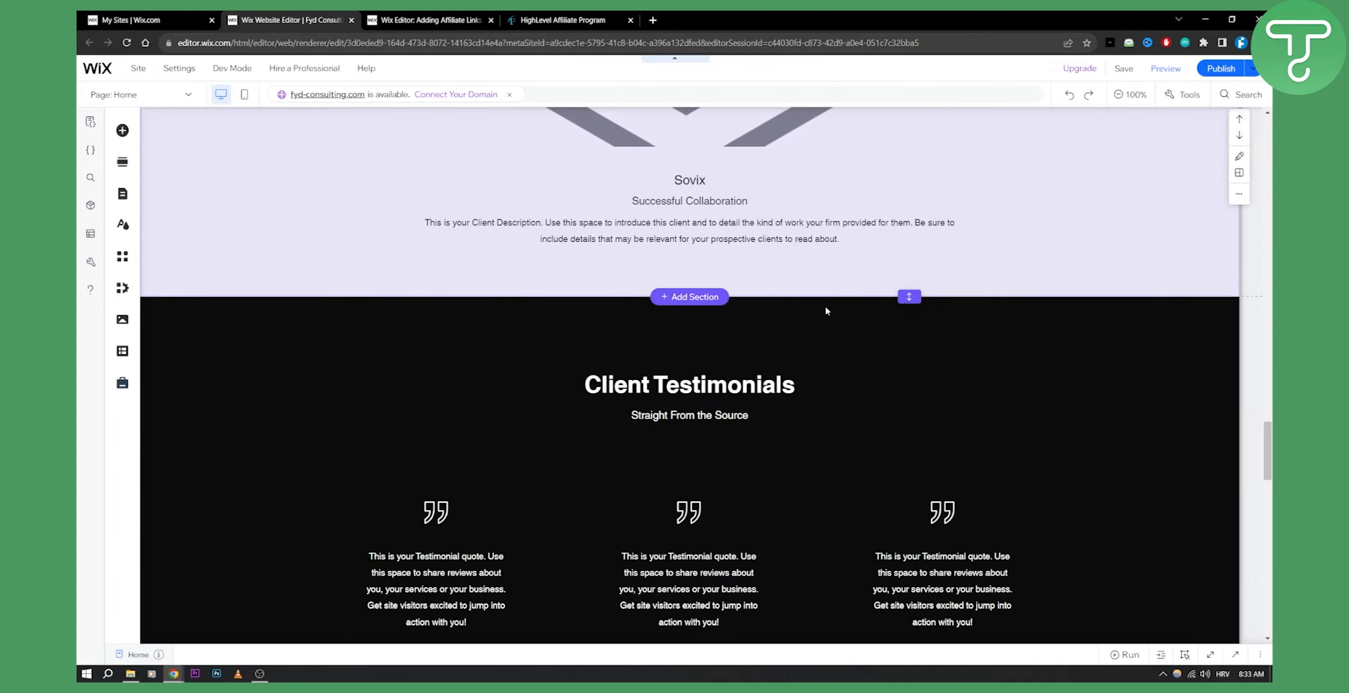
{"action": "scroll", "scroll_direction": "down", "scroll_amount": 3}
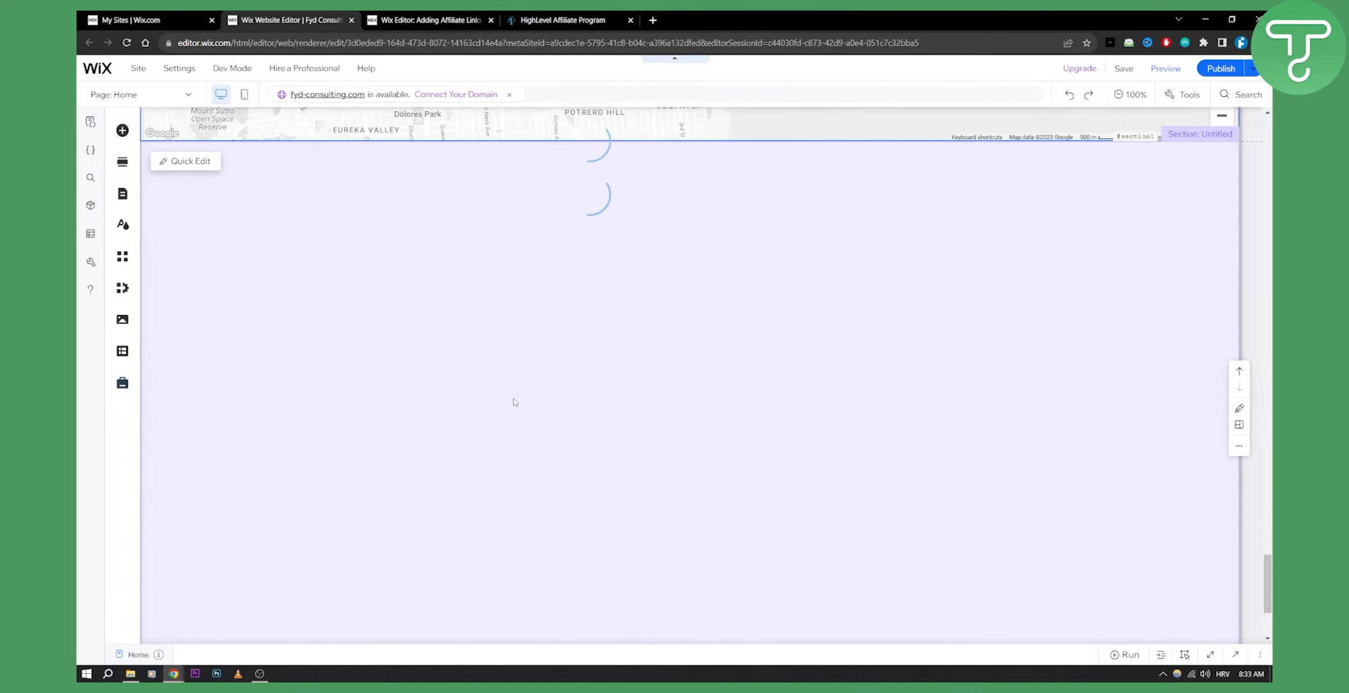
{"action": "left_click", "coordinate": [122, 130]}
{"action": "type", "text": "button"}
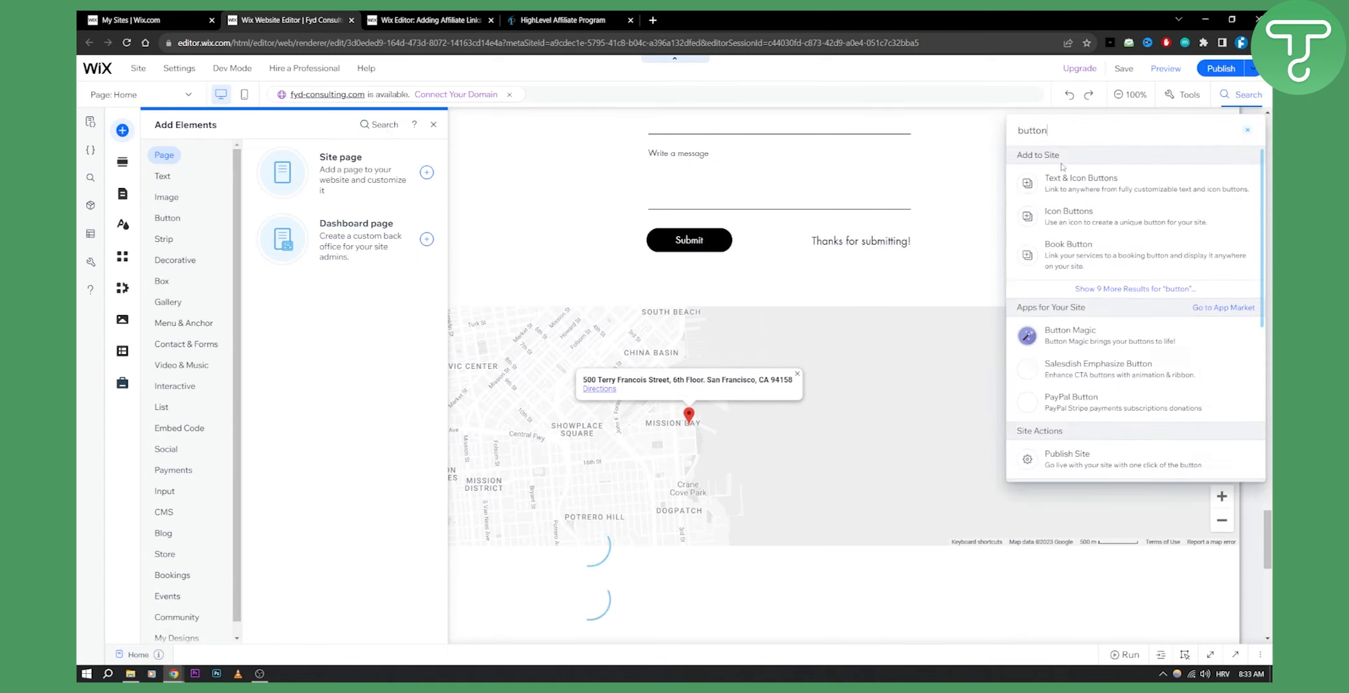
Browse the button styles and add the basic Themed Button below the contact form
{"action": "left_click", "coordinate": [167, 218]}
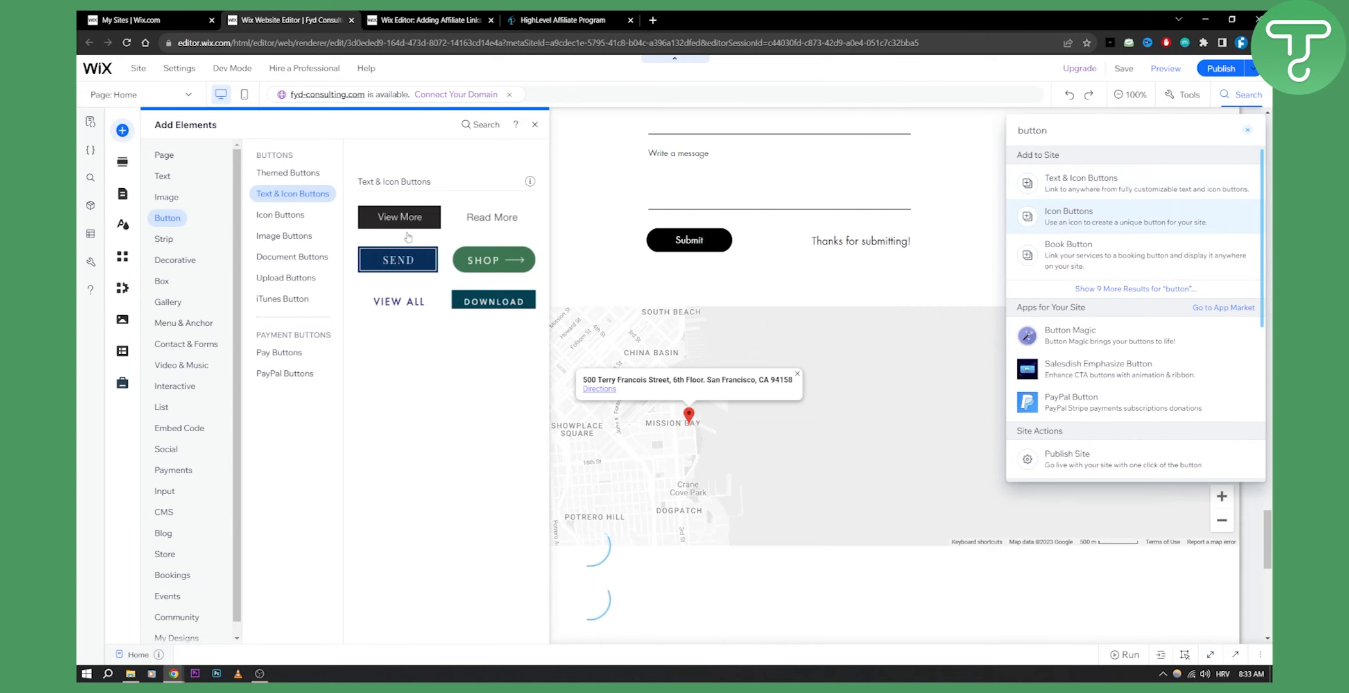
{"action": "left_click", "coordinate": [280, 214]}
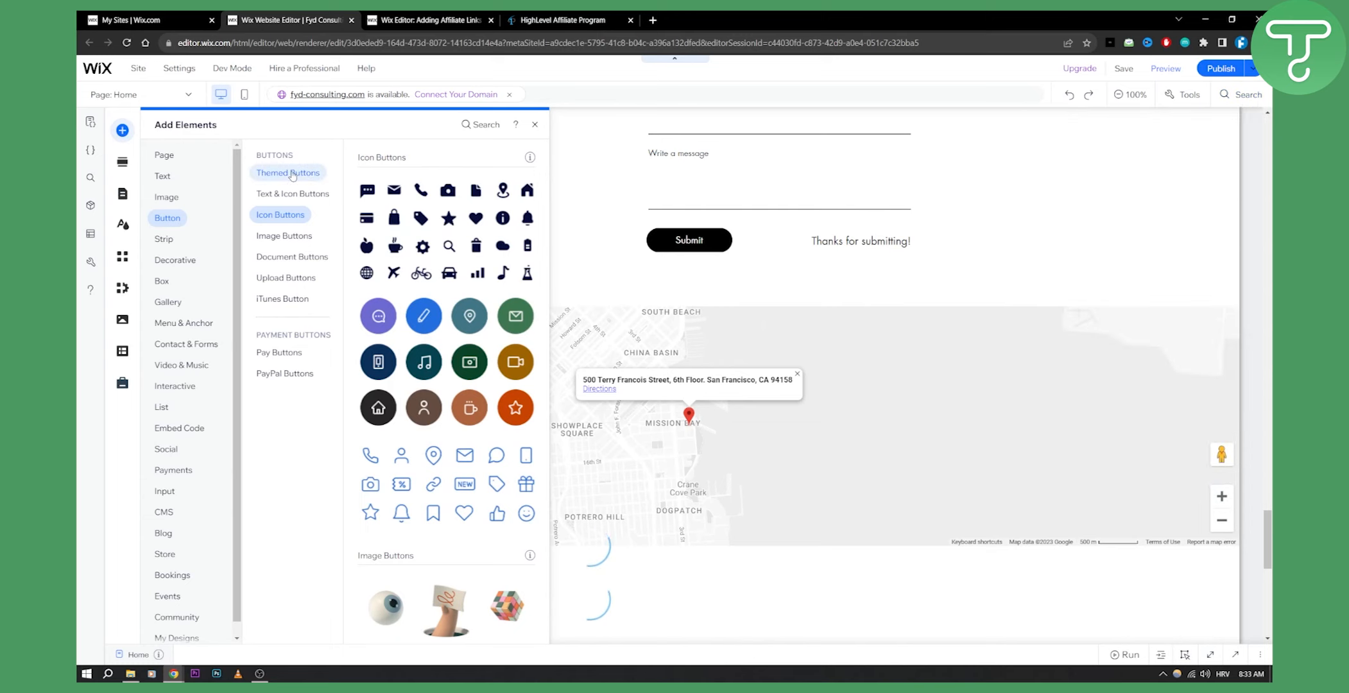
{"action": "left_click", "coordinate": [288, 172]}
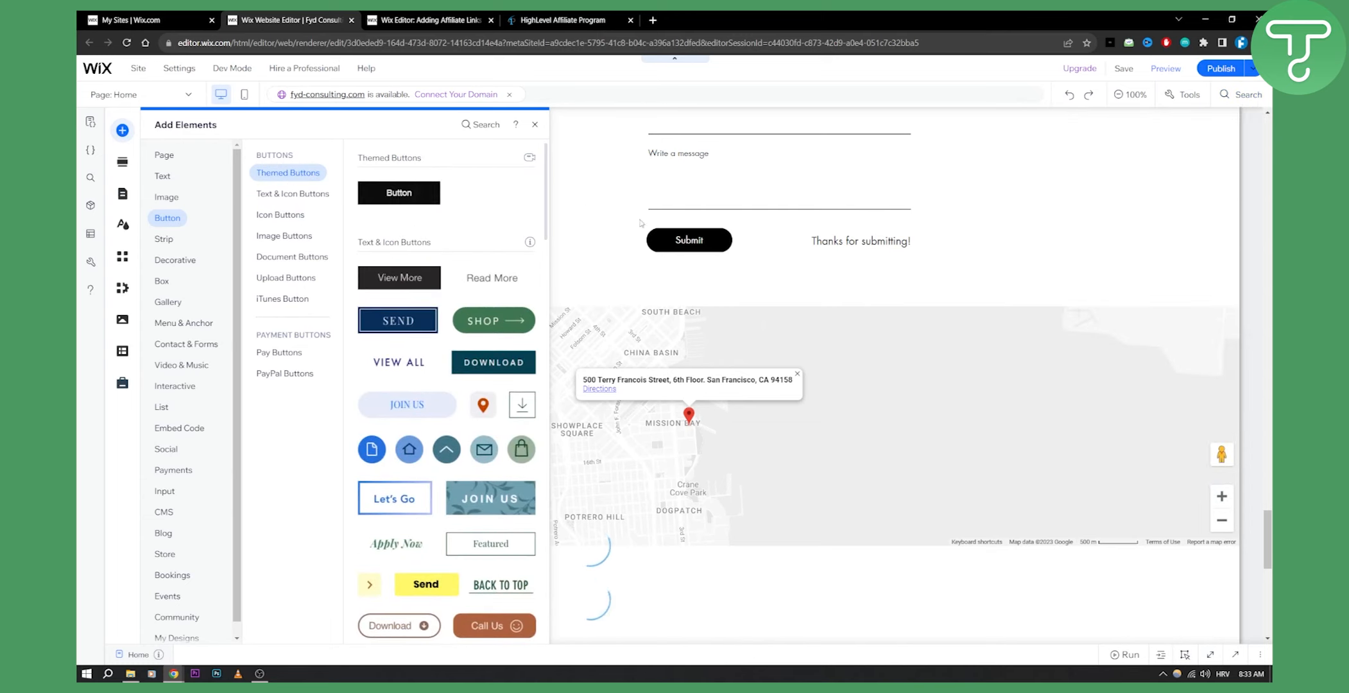
{"action": "left_click", "coordinate": [398, 191]}
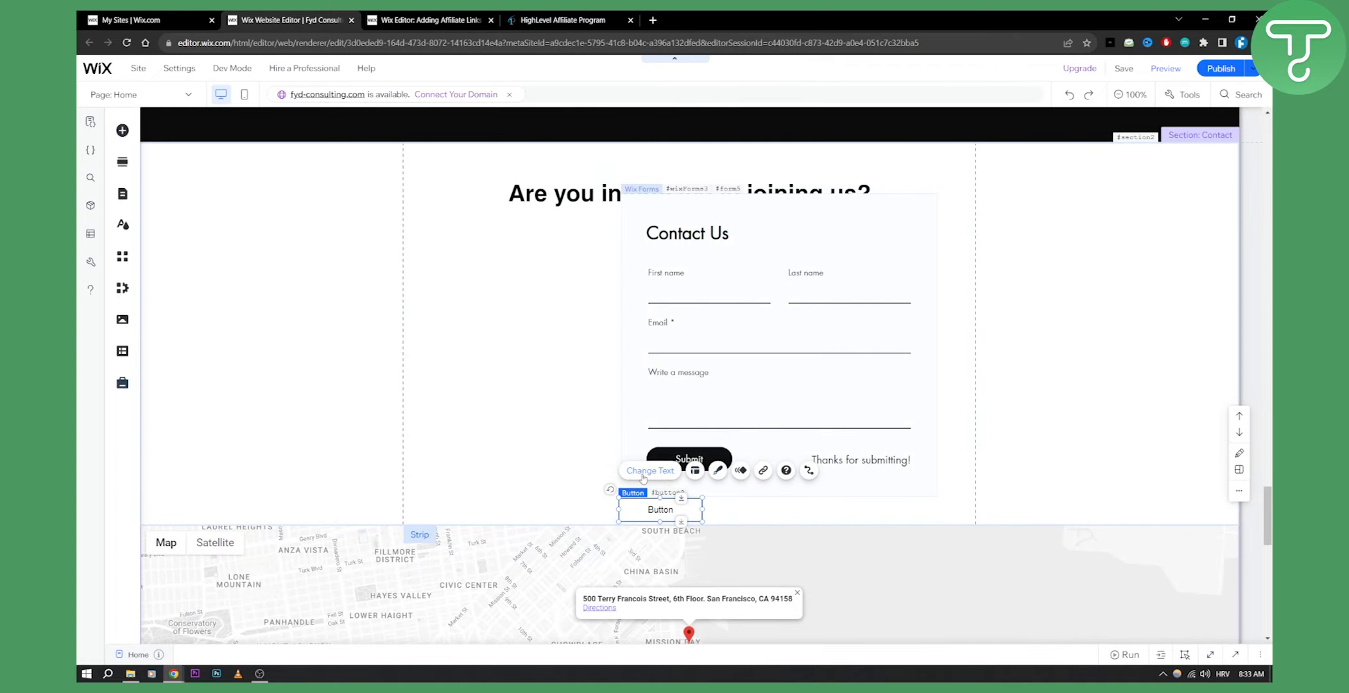
Set the new button to link to a web address, then move up to the Axes client image
{"action": "left_click", "coordinate": [719, 470]}
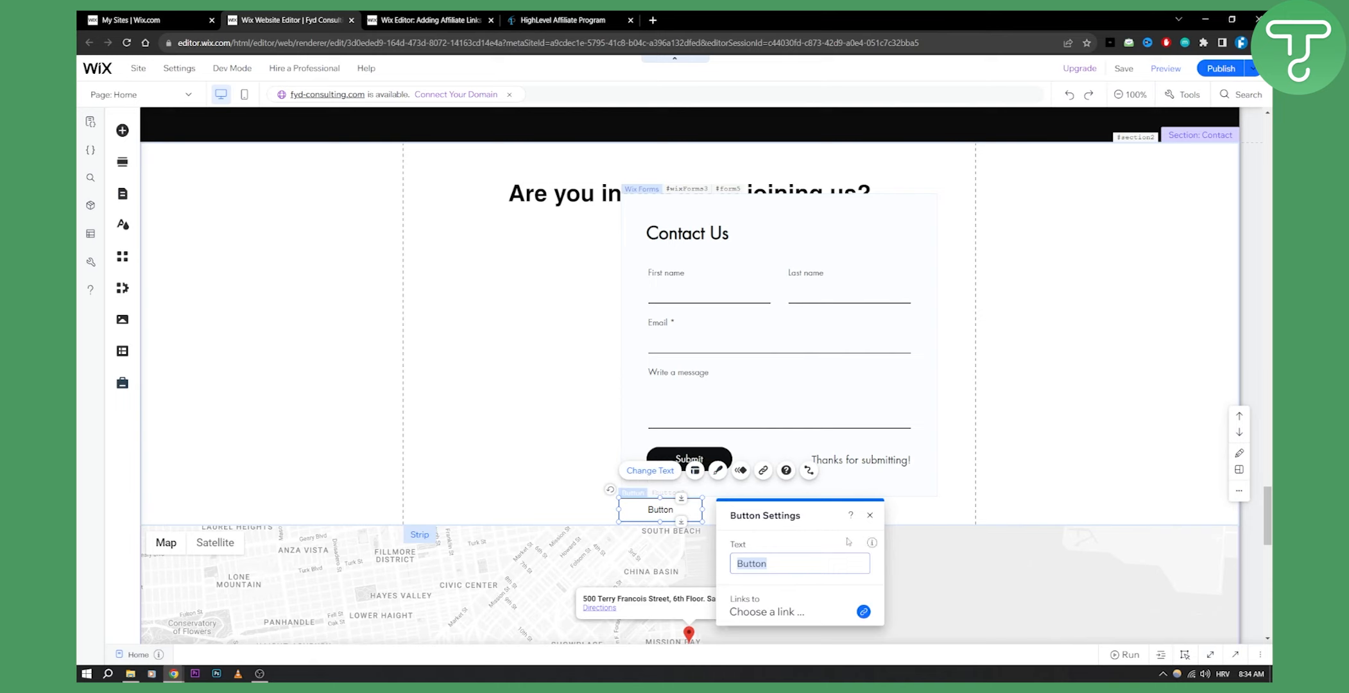
{"action": "left_click", "coordinate": [863, 611]}
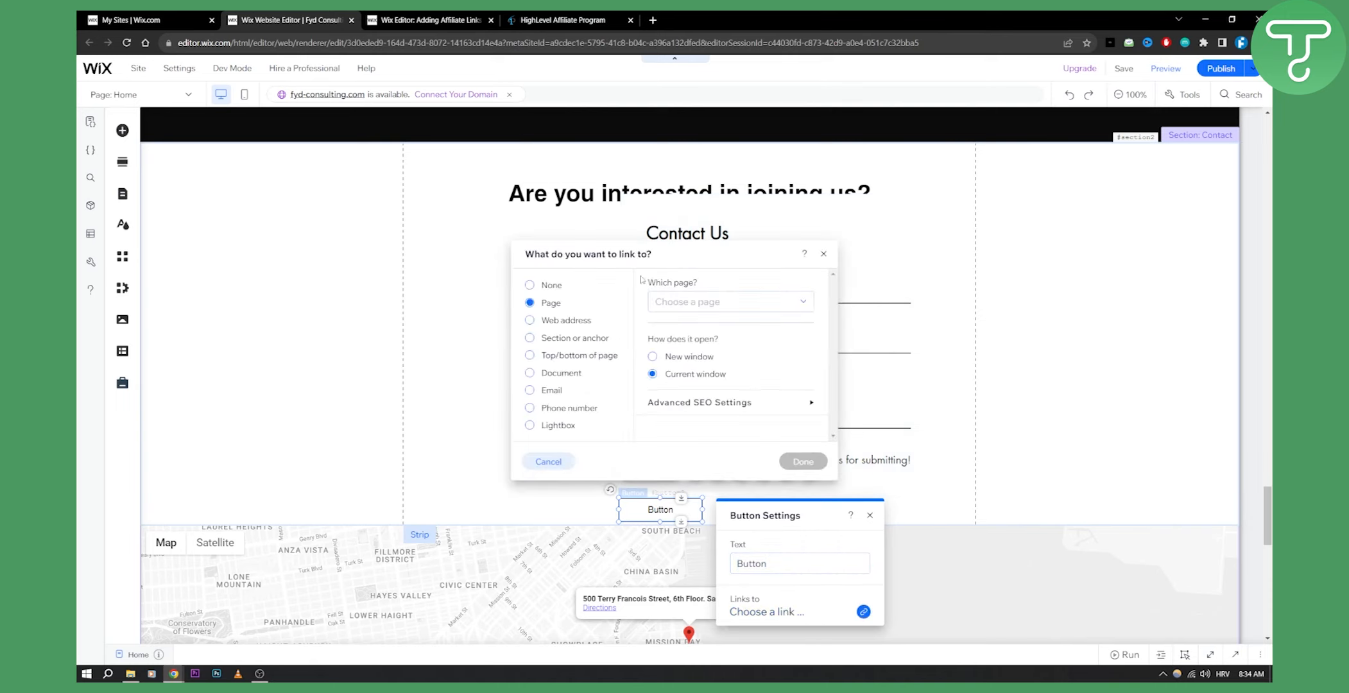
{"action": "left_click", "coordinate": [529, 320]}
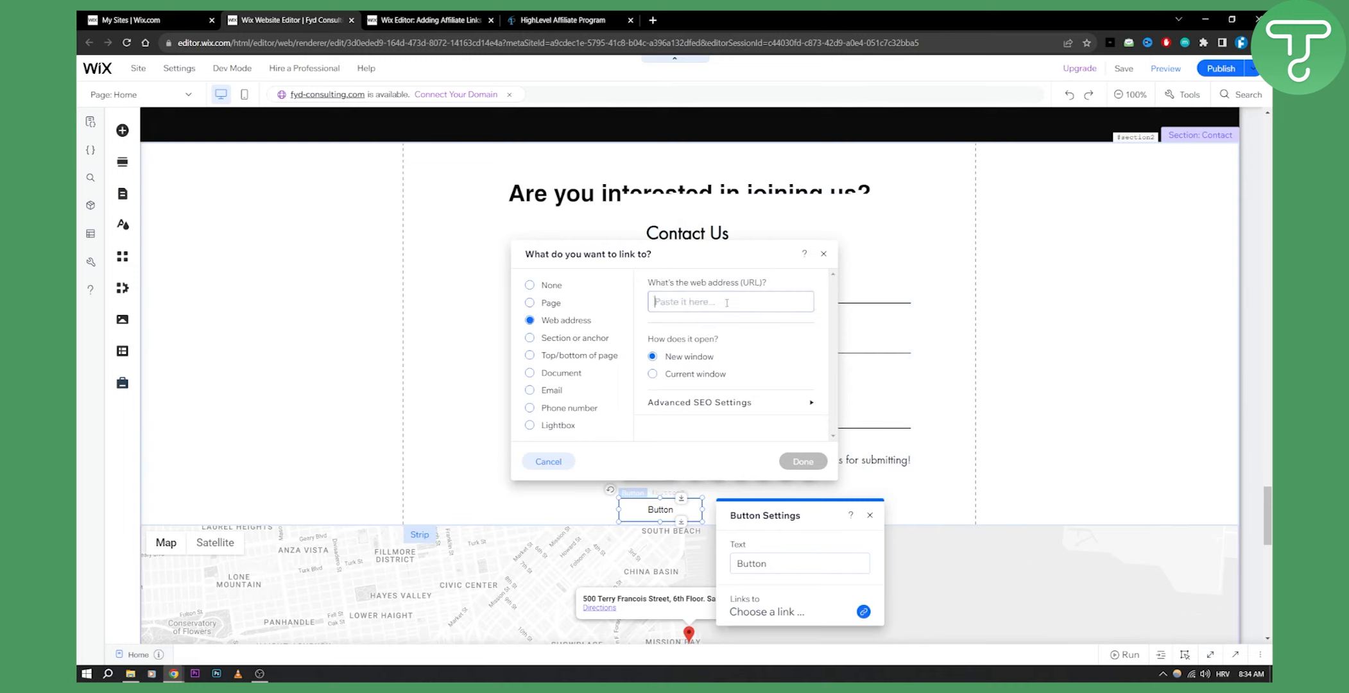
{"action": "left_click", "coordinate": [802, 462]}
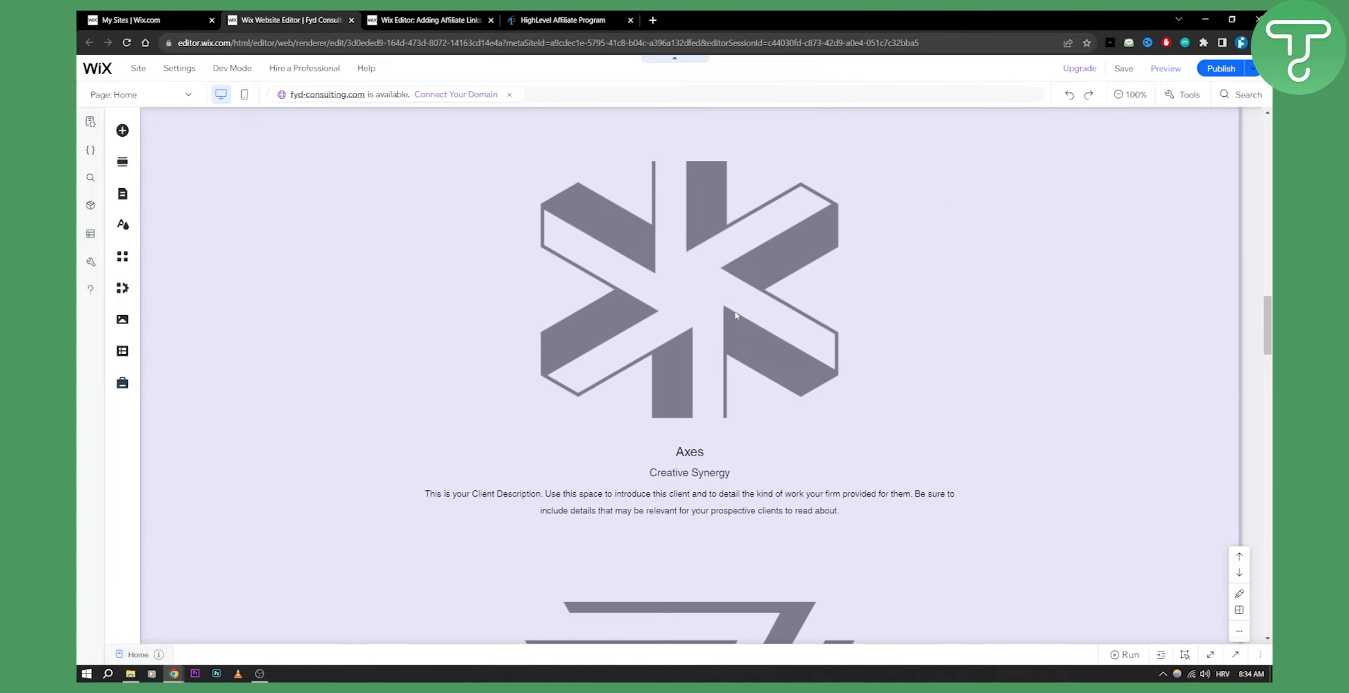
Link the Axes client image to the HighLevel affiliate web address
{"action": "left_click", "coordinate": [689, 292]}
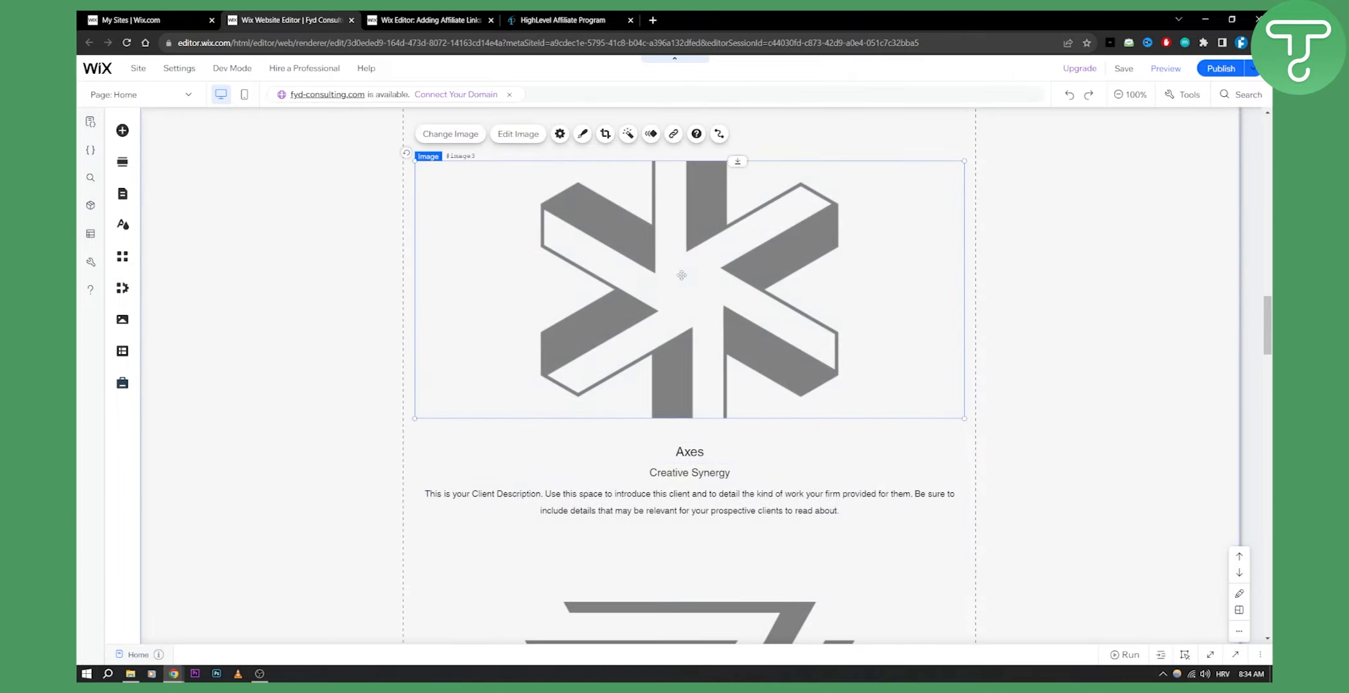
{"action": "mouse_move", "coordinate": [592, 226]}
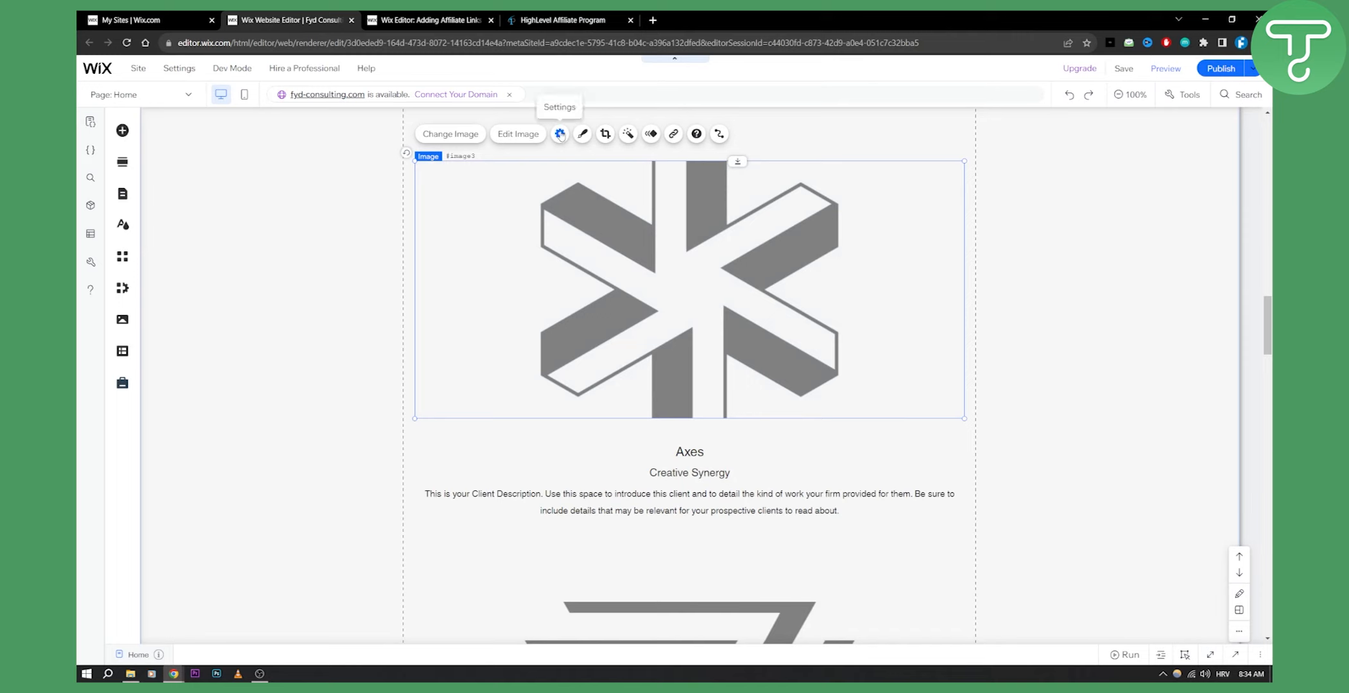
{"action": "left_click", "coordinate": [560, 133]}
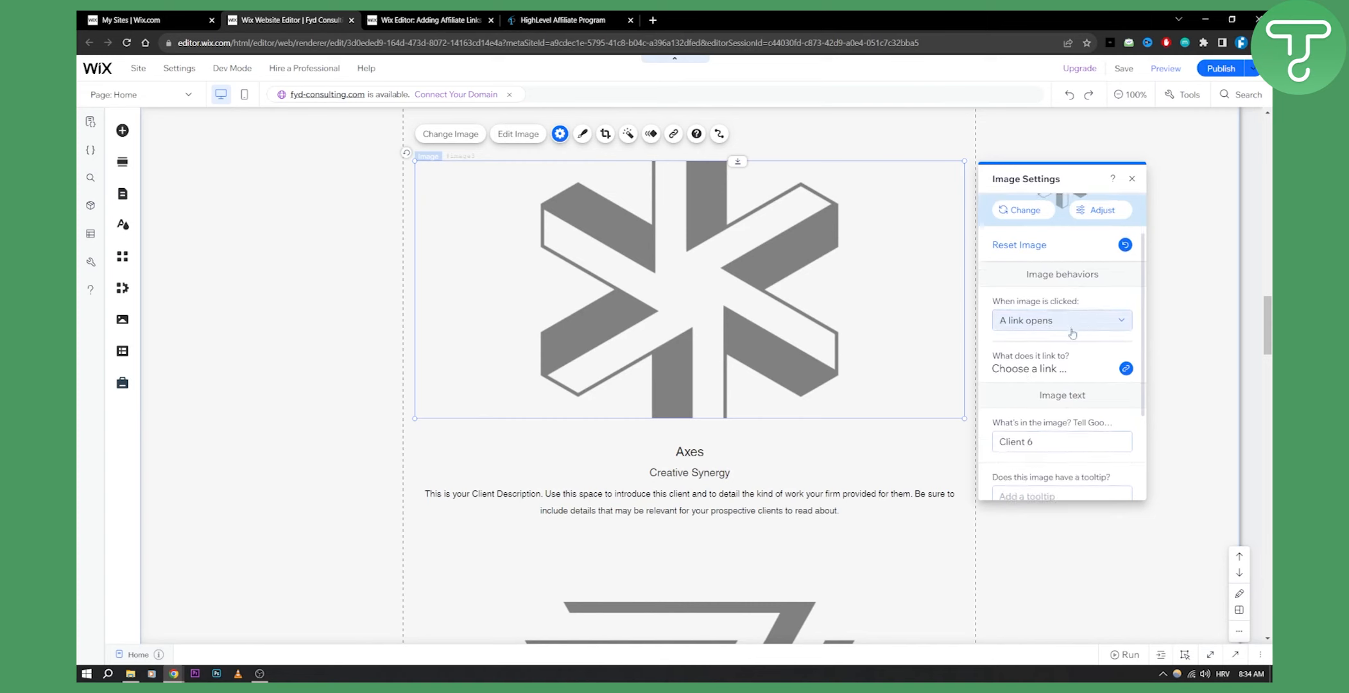
{"action": "left_click", "coordinate": [1029, 369]}
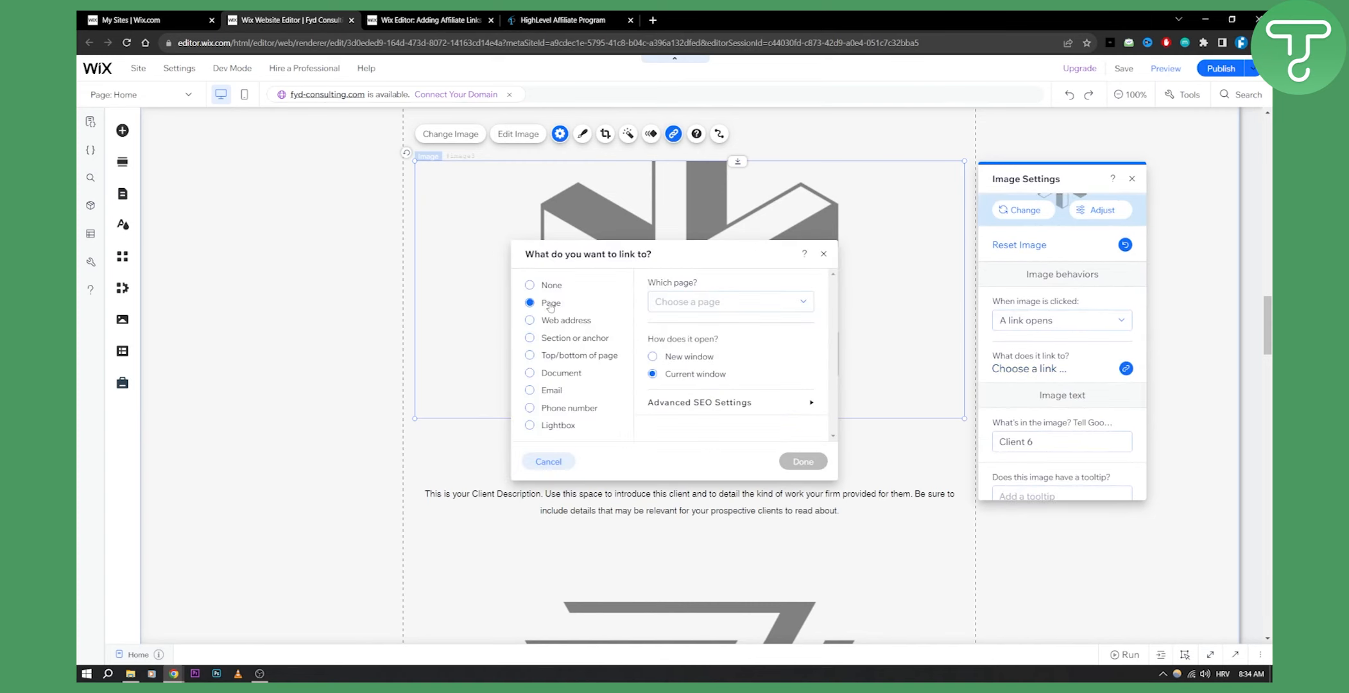
{"action": "left_click", "coordinate": [529, 320]}
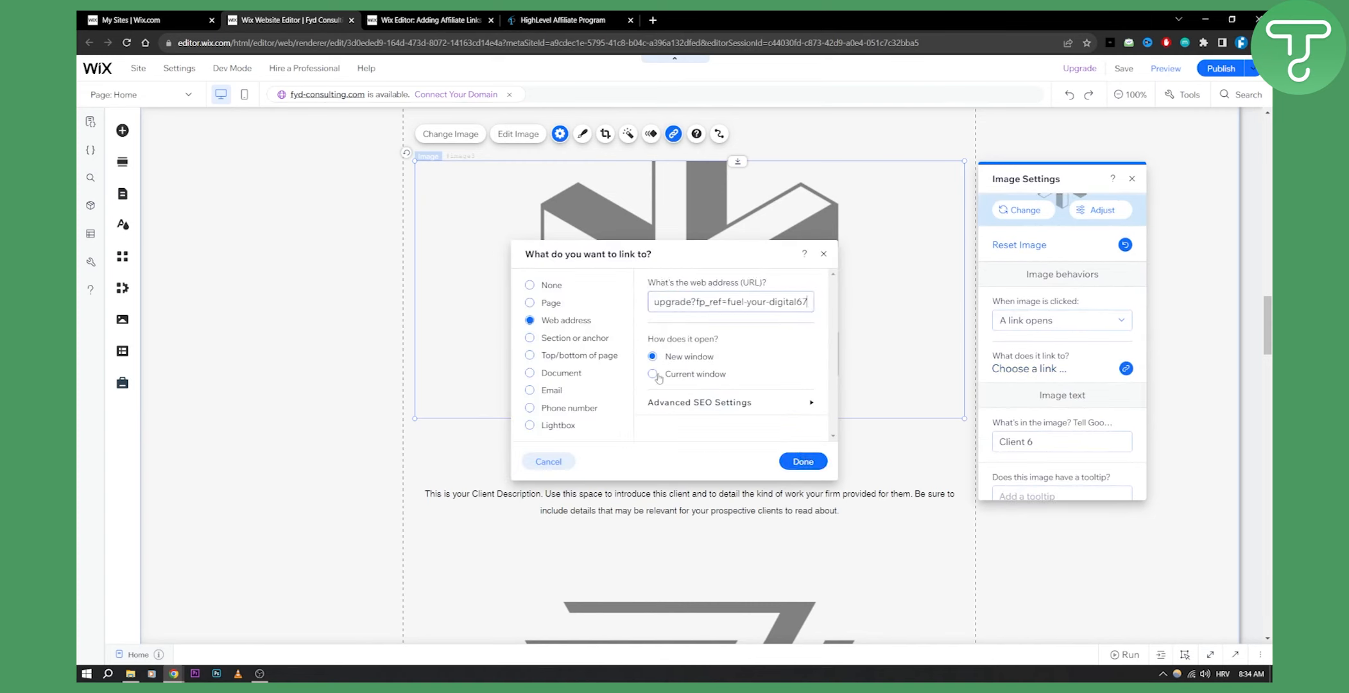
{"action": "left_click", "coordinate": [803, 462]}
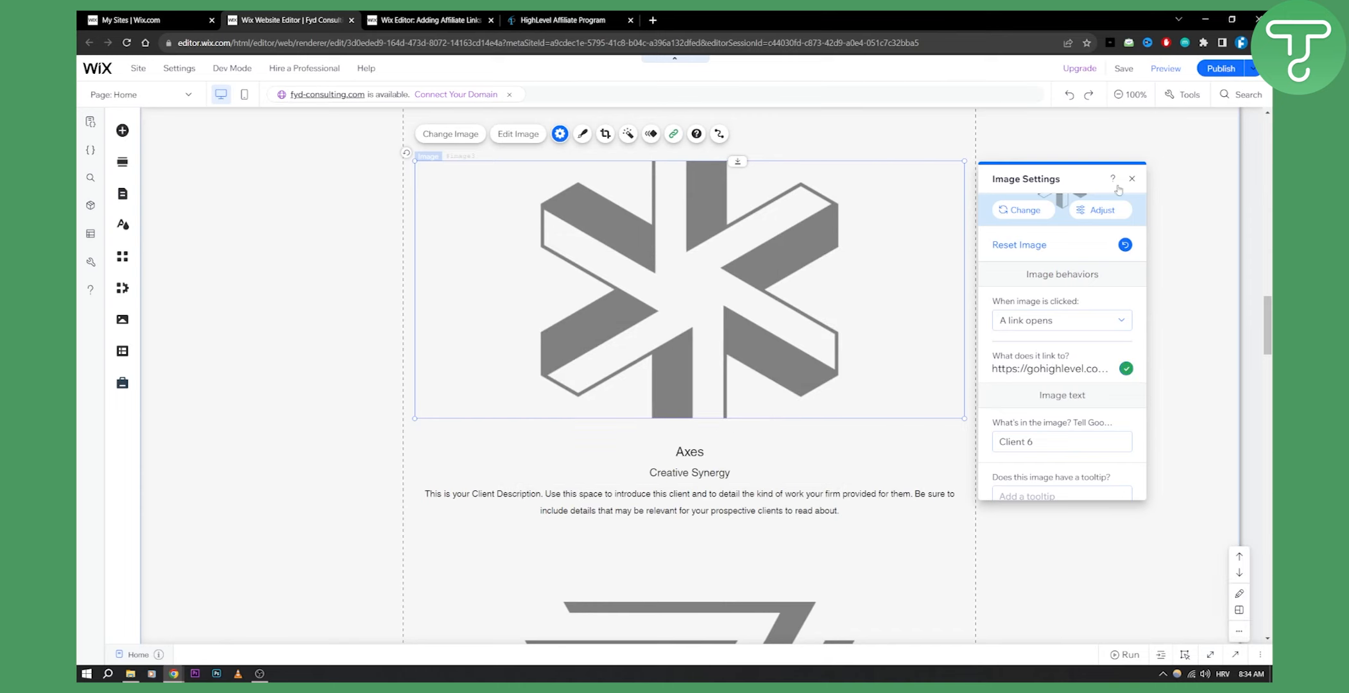
{"action": "left_click", "coordinate": [1132, 179]}
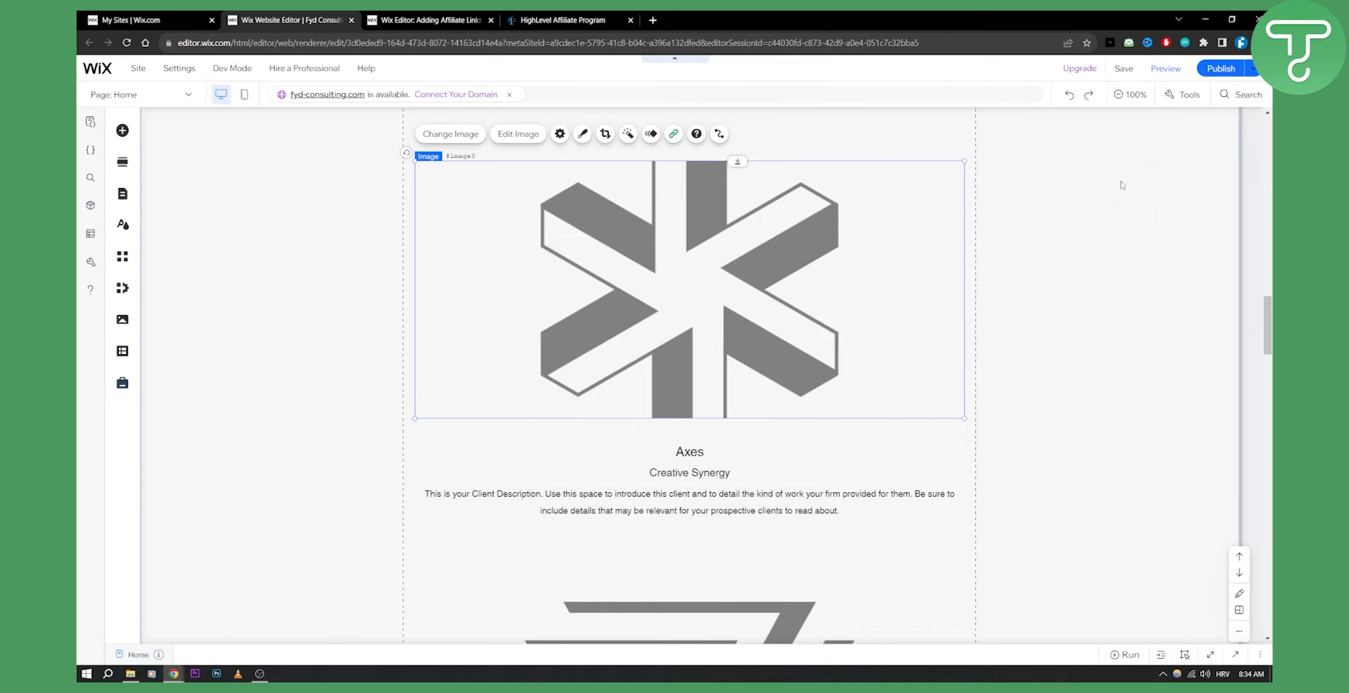